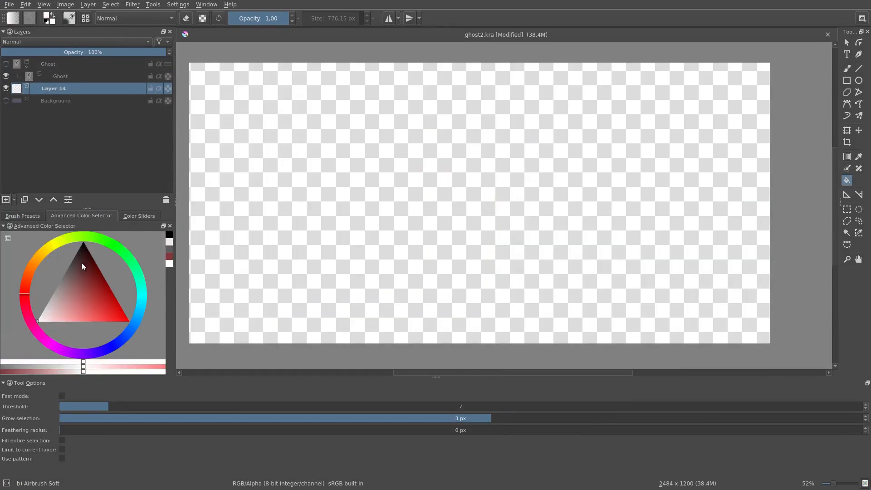
Render a grey Clouds pattern across the whole of Layer 14.
click(22, 215)
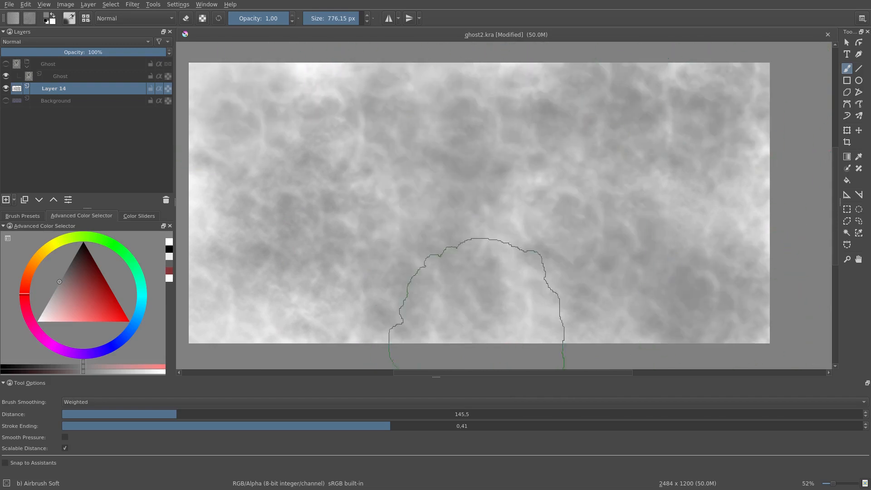
Add a filter layer above Layer 14 and preview the Phong Bumpmap filter.
click(6, 200)
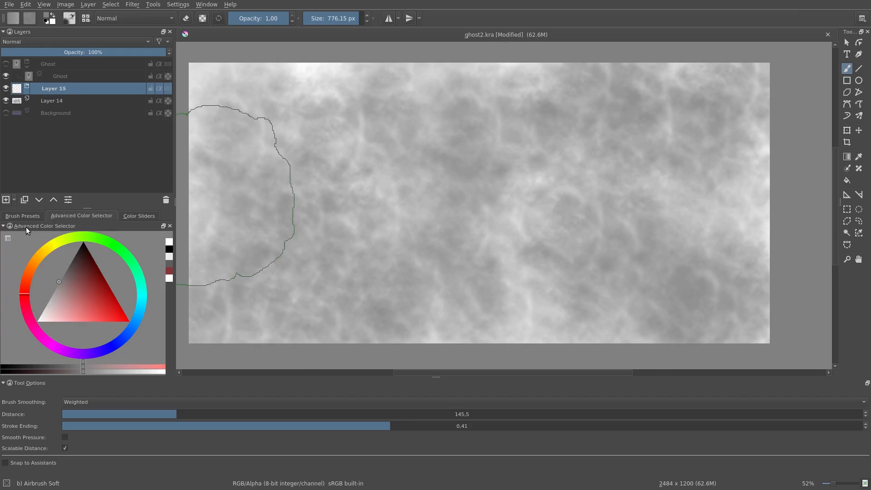
click(6, 200)
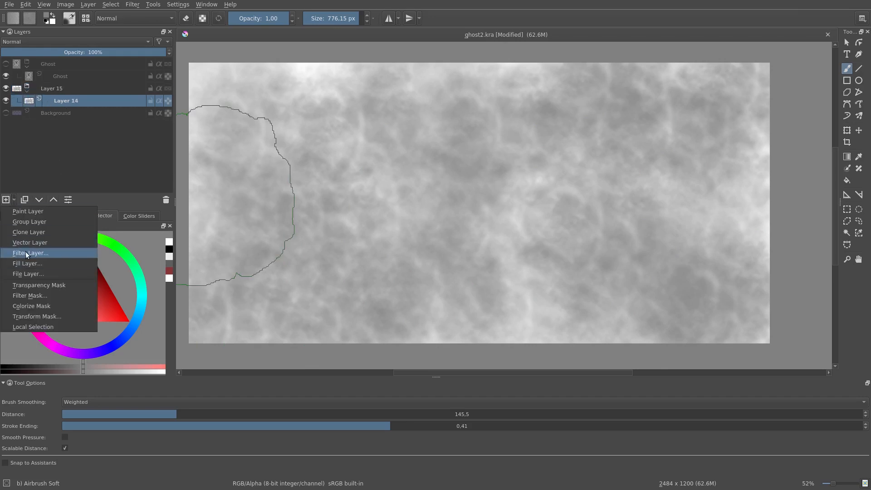
click(30, 253)
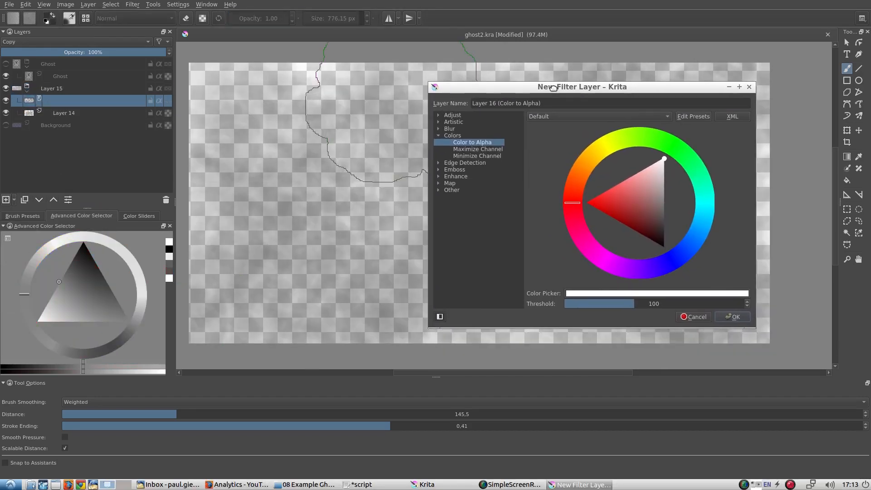
click(476, 203)
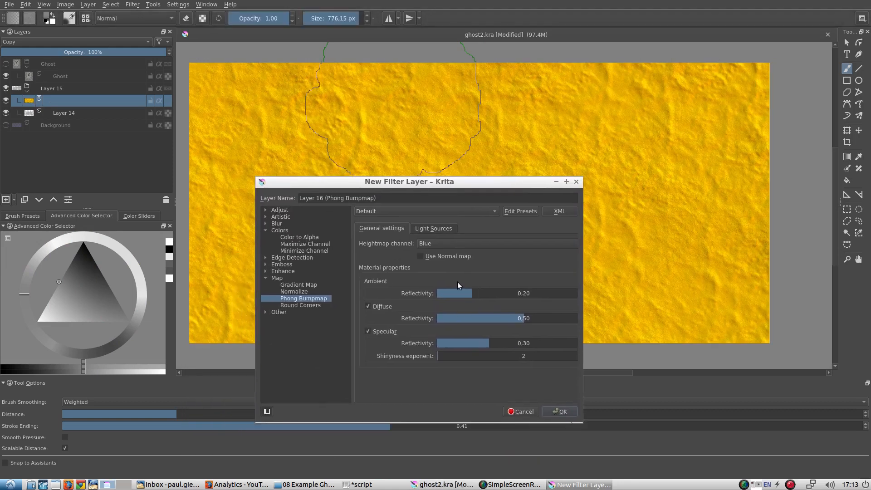
Set Phong bumpmap ambient to 0 with one orange light at 311°, then apply.
drag(455, 293, 438, 293)
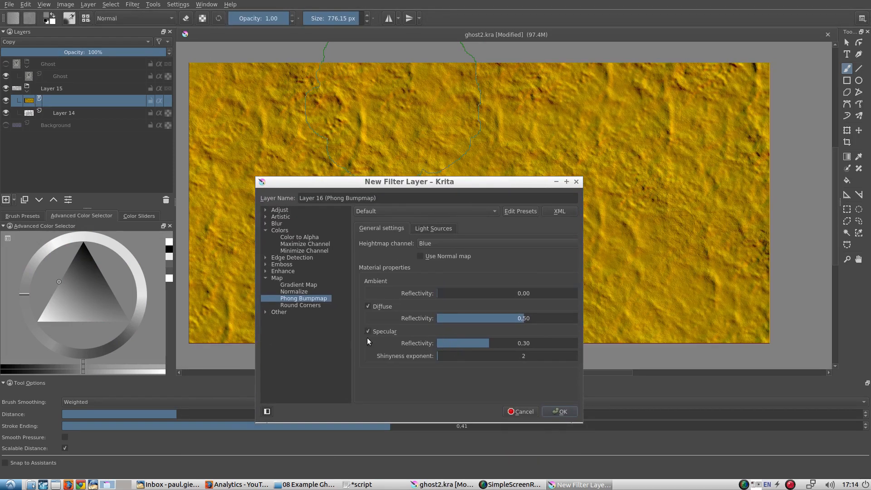
click(433, 228)
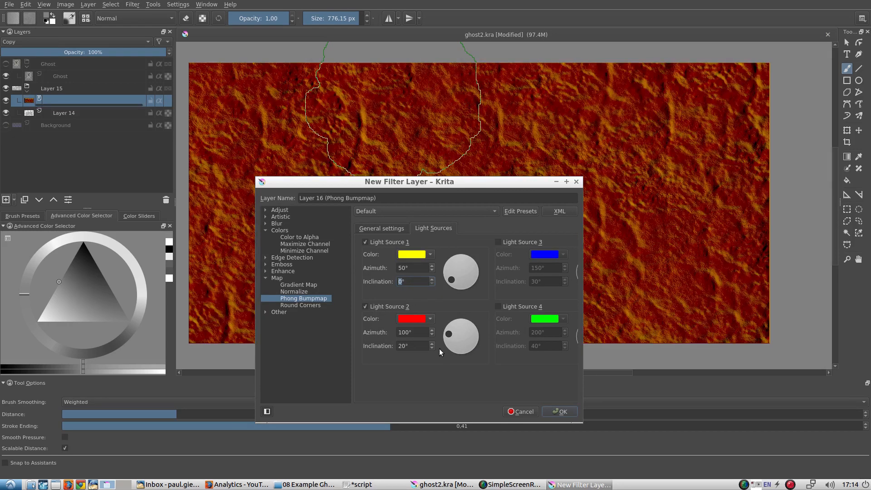
drag(449, 334, 475, 353)
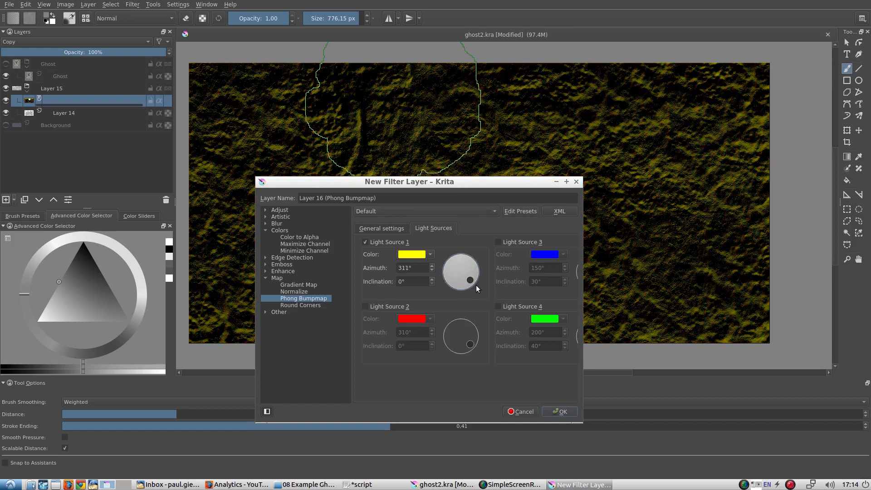
click(413, 254)
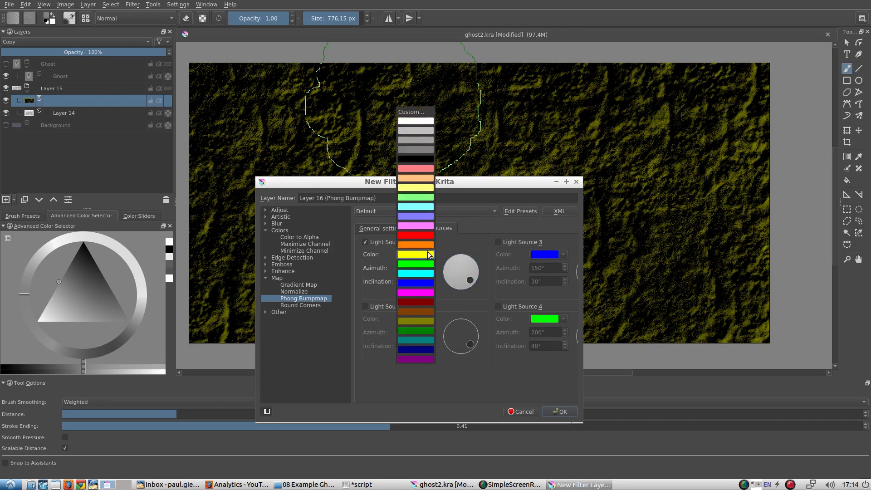
click(412, 112)
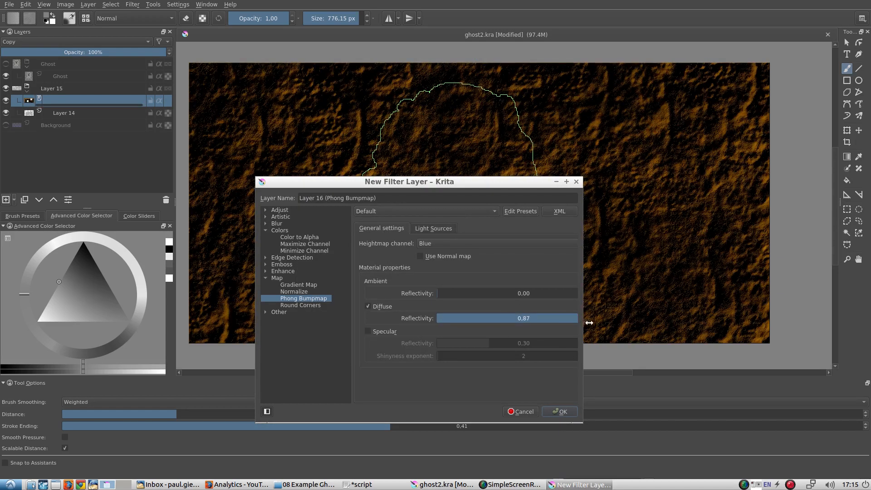
click(433, 228)
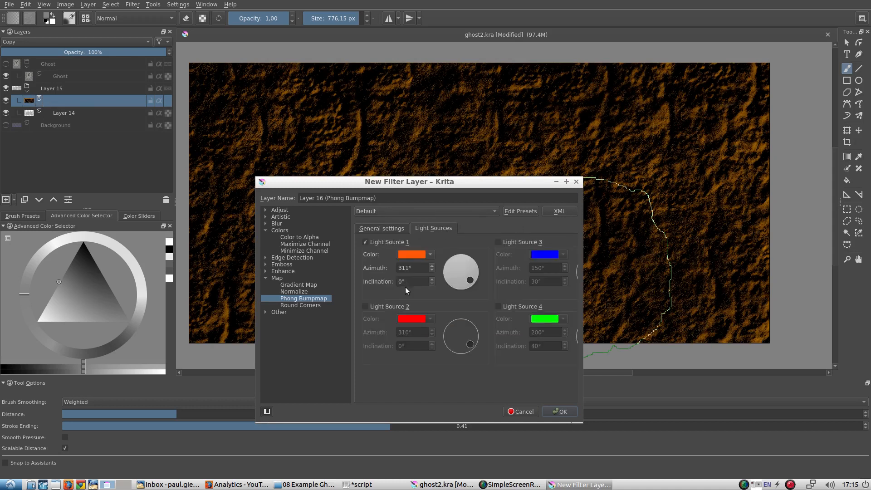
click(560, 412)
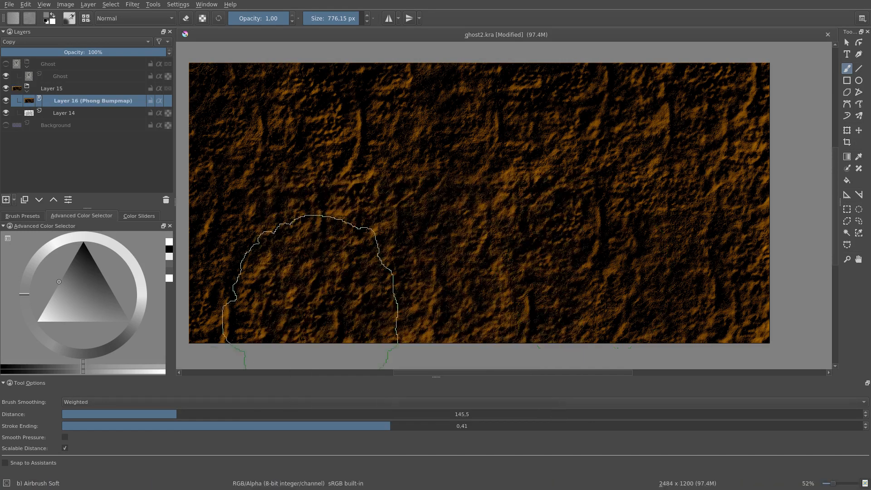
Duplicate the clouds layer and rename it Clouds Background.
right_click(64, 113)
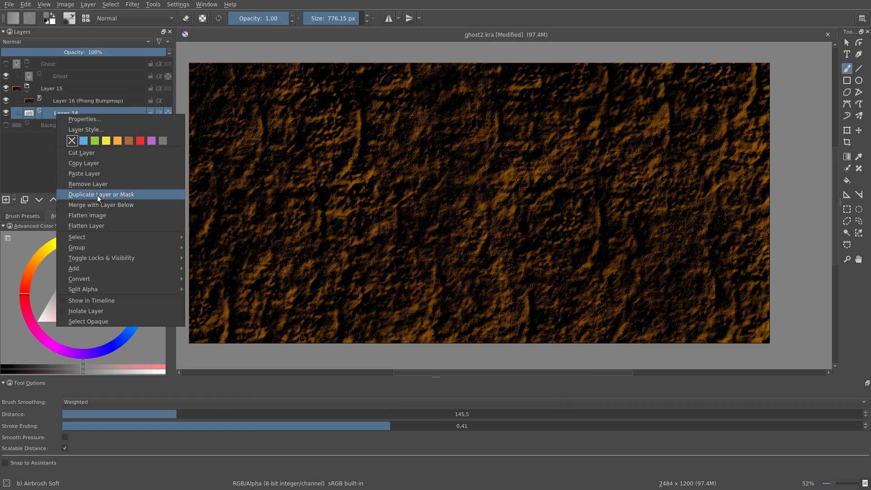
click(101, 193)
text(C)
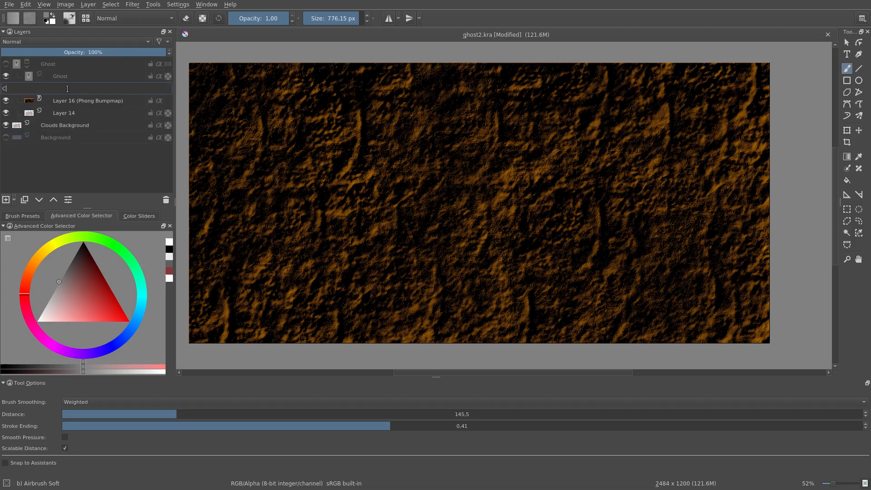
text(loudsHighlight)
text(Bump)
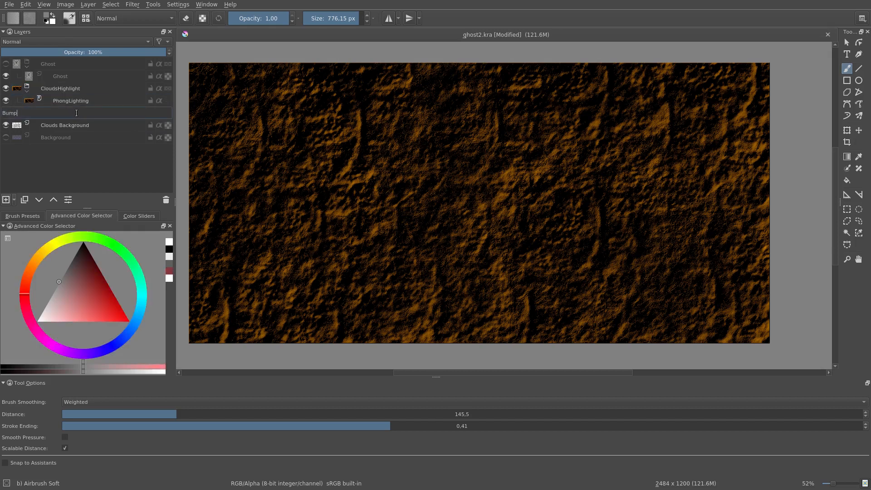
key(Return)
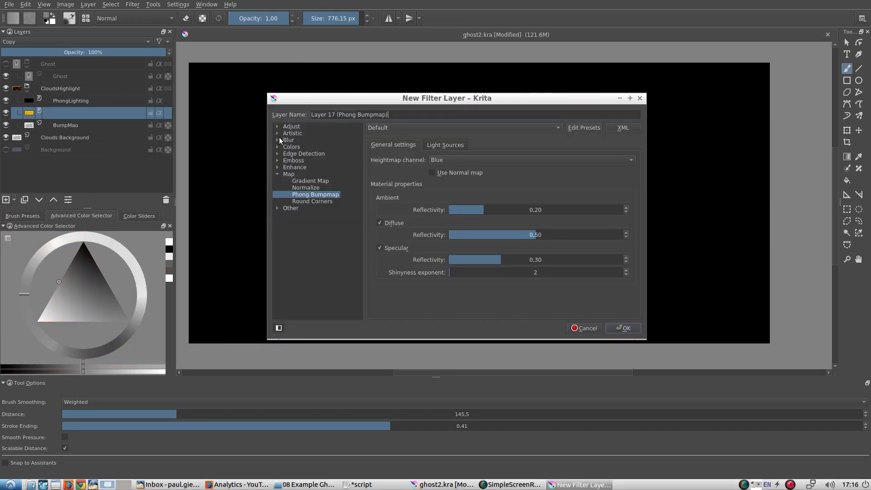
Create a Color to Alpha filter layer above PhongLighting and open its filter settings.
click(310, 153)
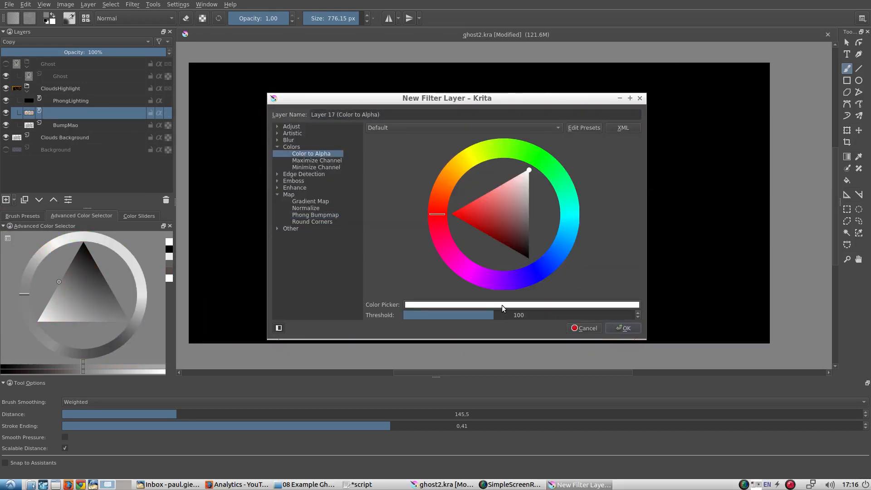
click(522, 304)
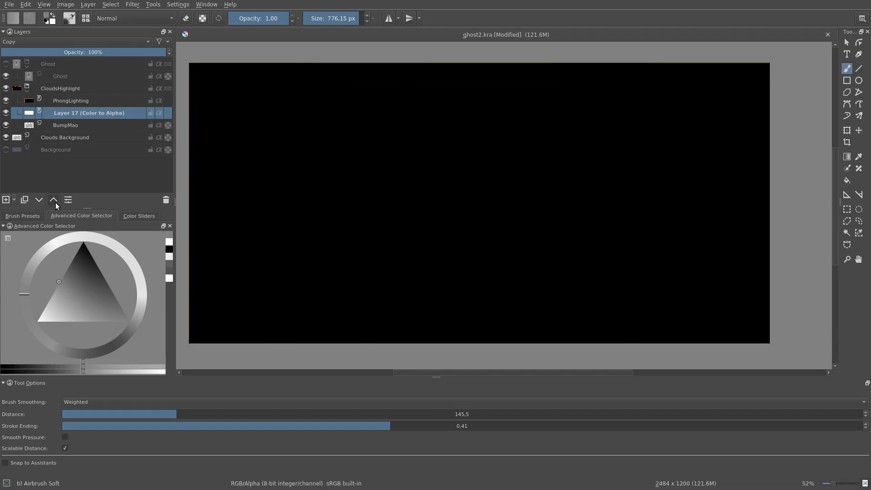
right_click(89, 113)
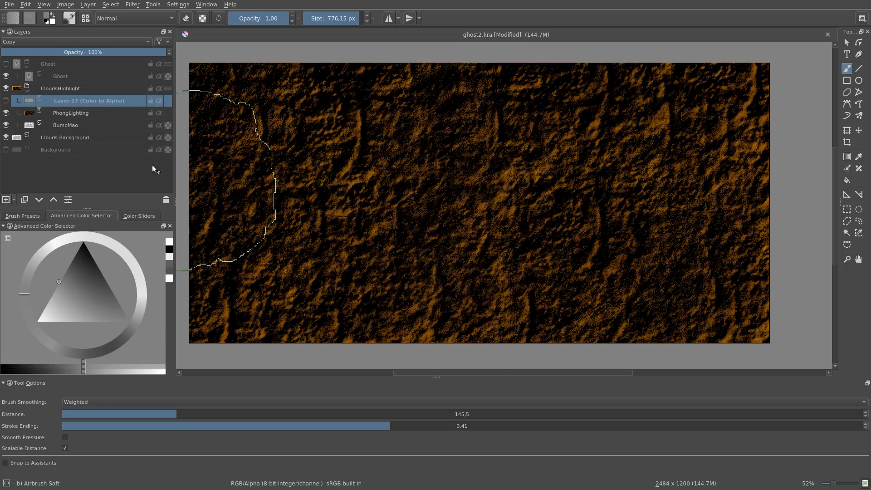
right_click(89, 101)
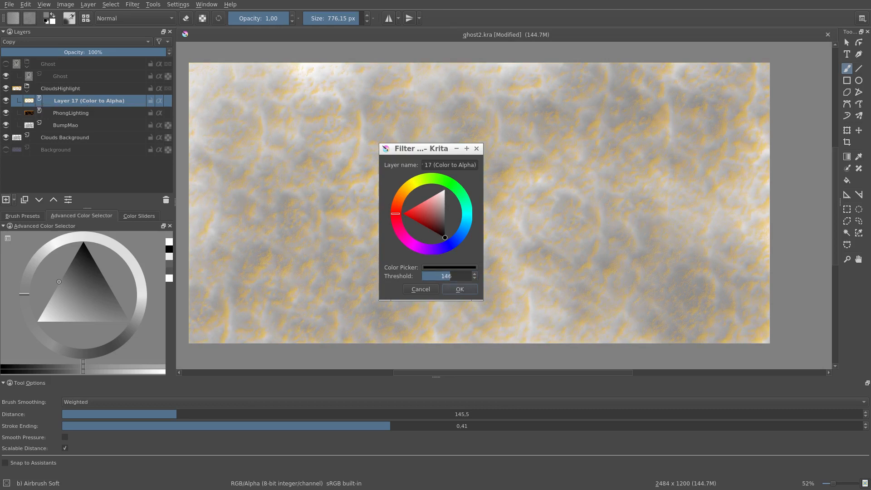
Add a Color Adjustment mask to Clouds Background with curve points 147/3 and 255/173.
right_click(68, 137)
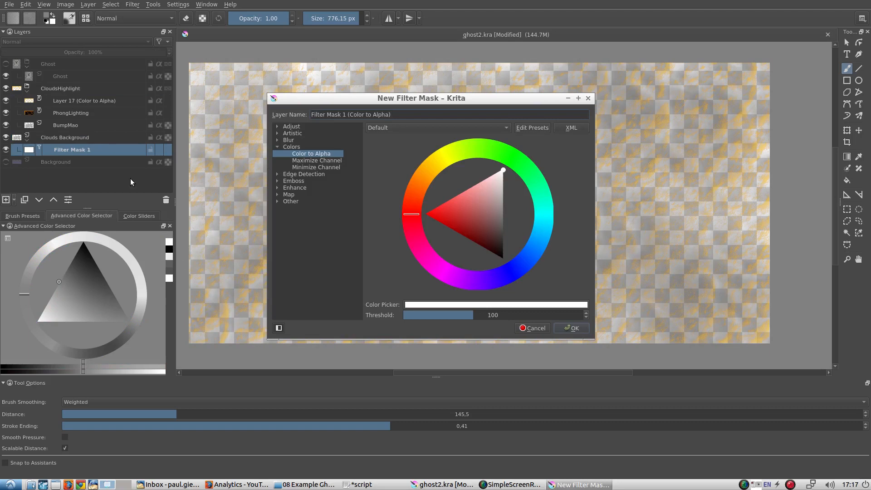
click(320, 167)
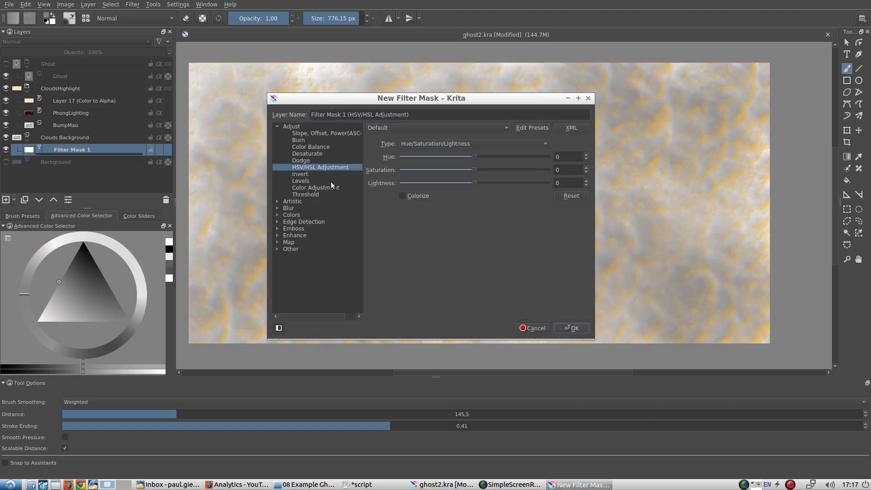
click(315, 188)
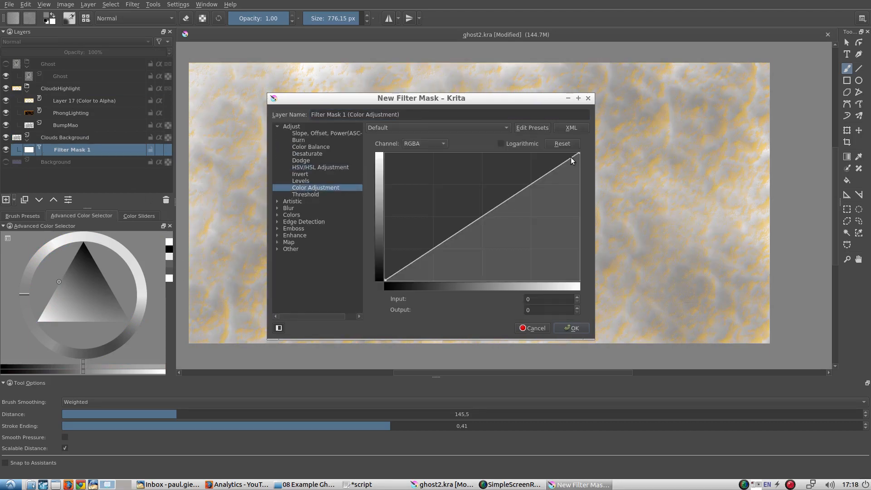
drag(385, 282, 460, 282)
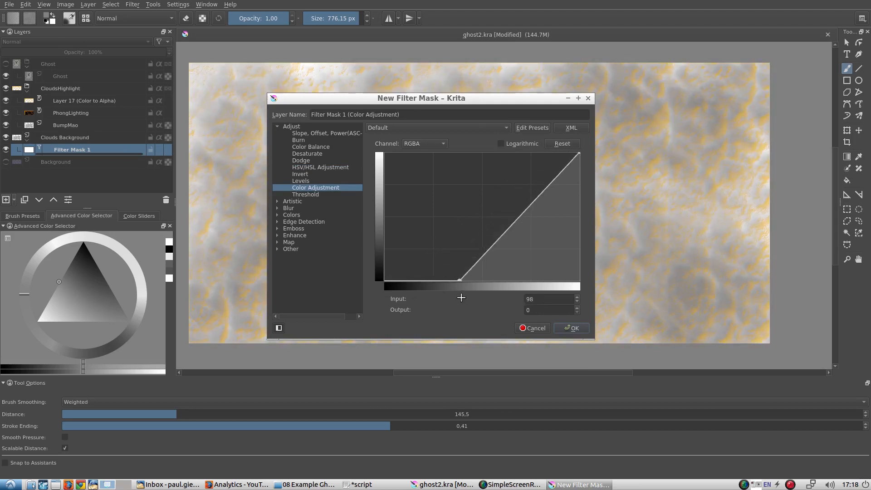
drag(461, 279, 488, 279)
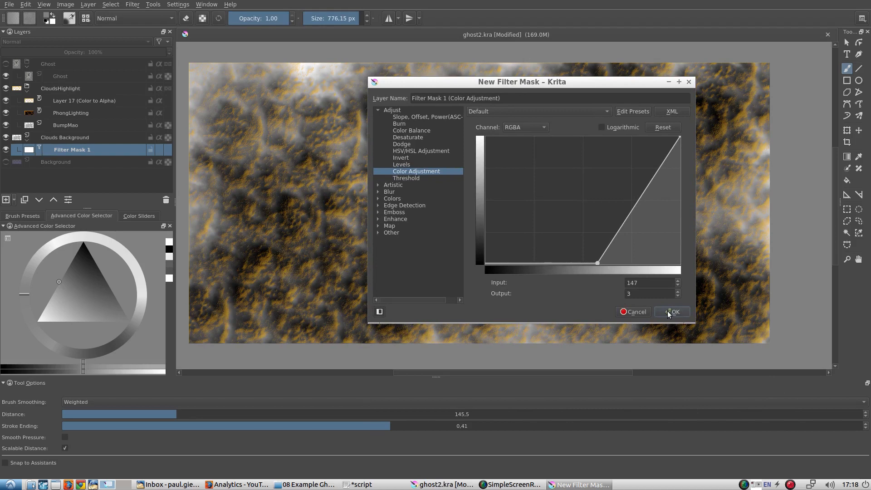
drag(678, 139, 678, 177)
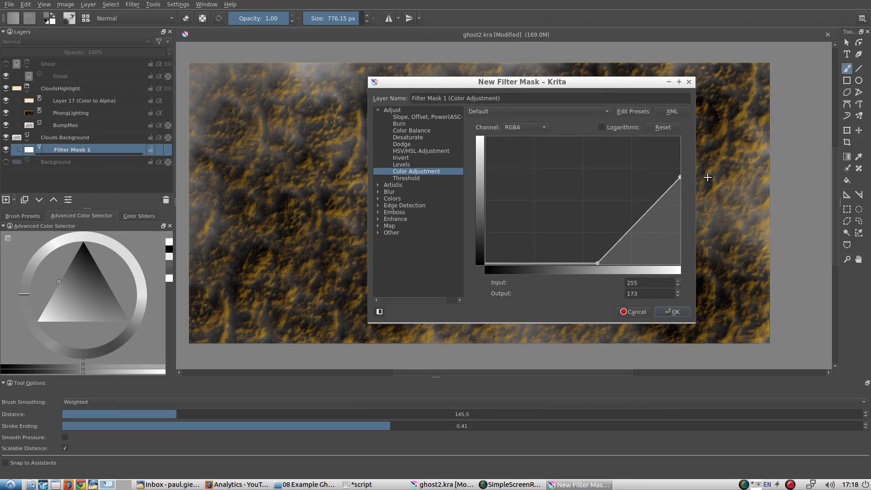
click(671, 312)
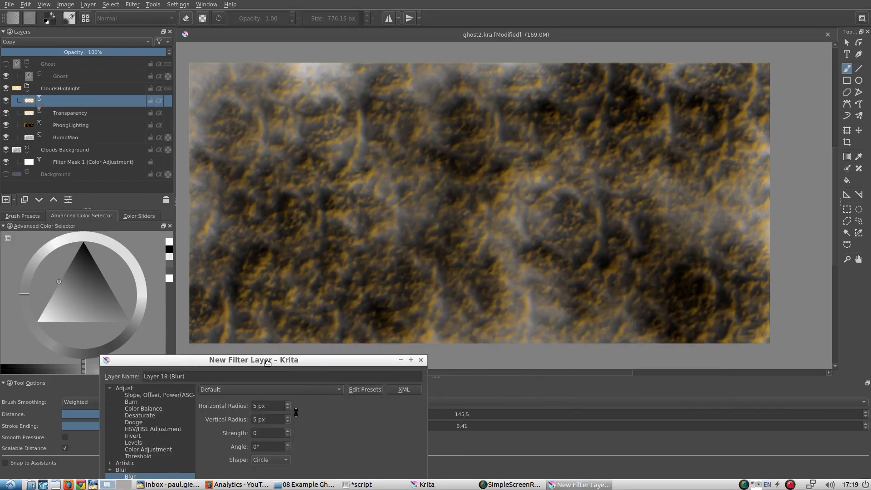
Apply the Blur filter layer with an 8 px radius.
drag(267, 359, 459, 158)
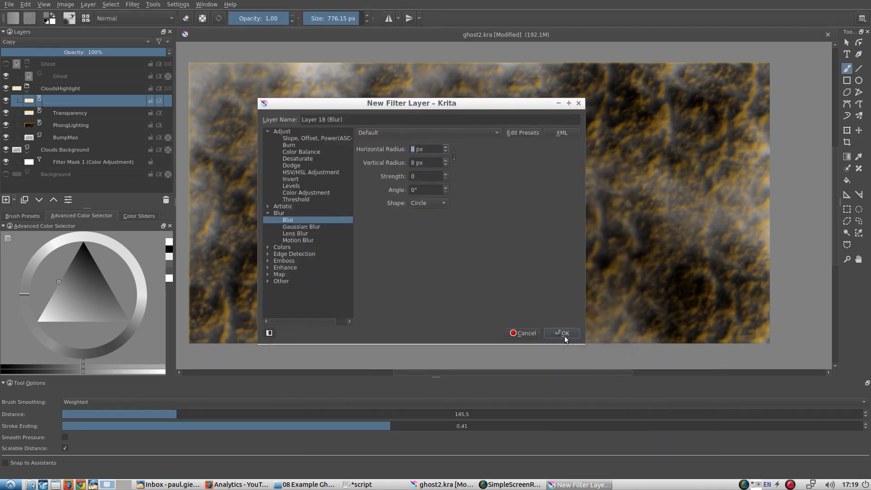
click(562, 333)
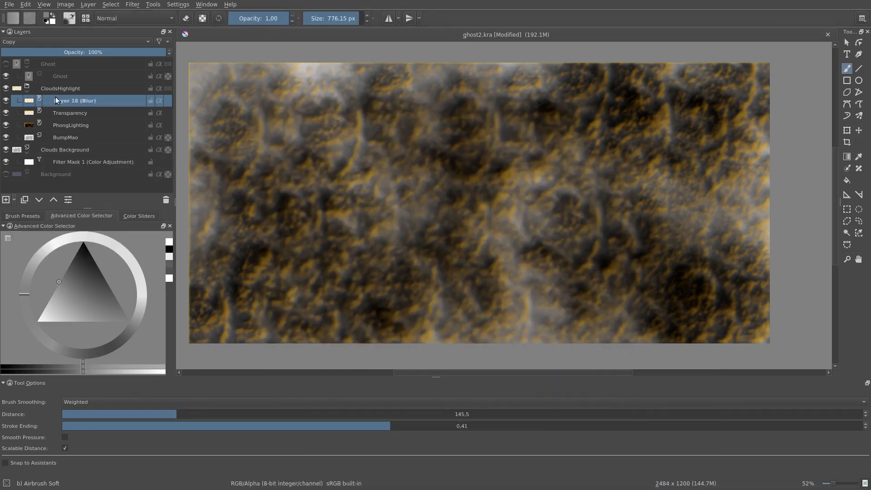
Collapse the CloudsHighlight group and add a clone layer of the Ghost.
double_click(72, 101)
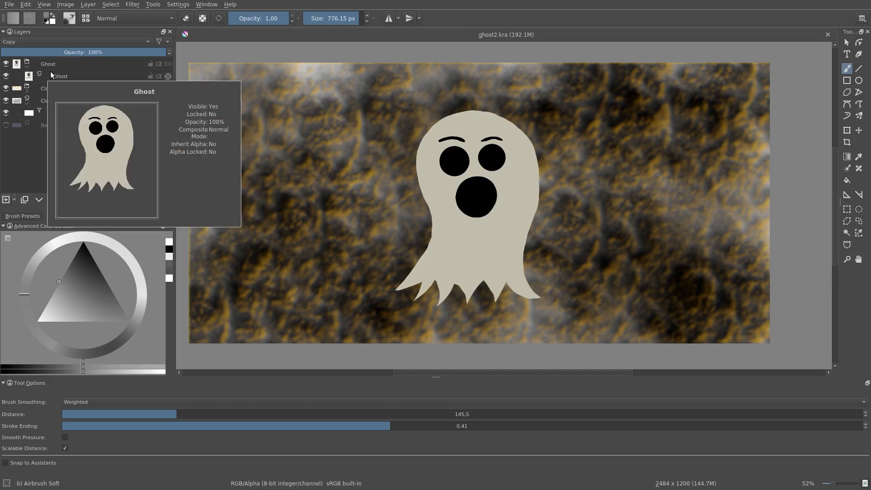
click(6, 200)
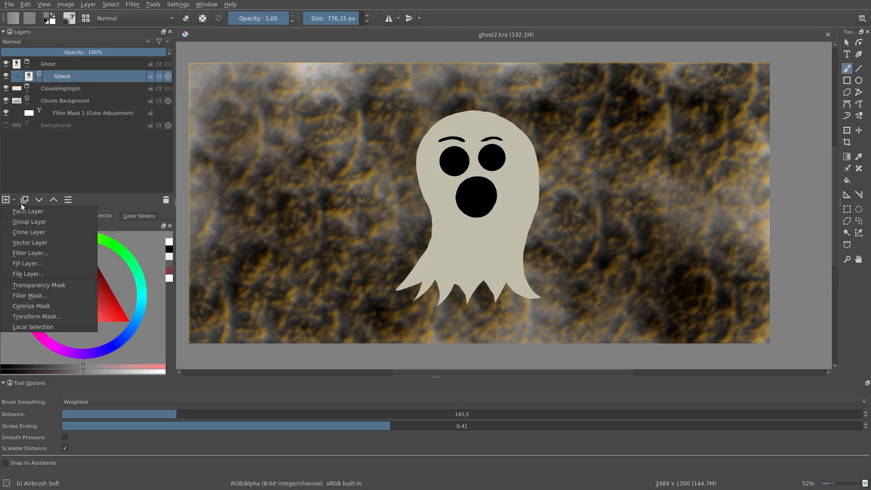
mouse_move(34, 233)
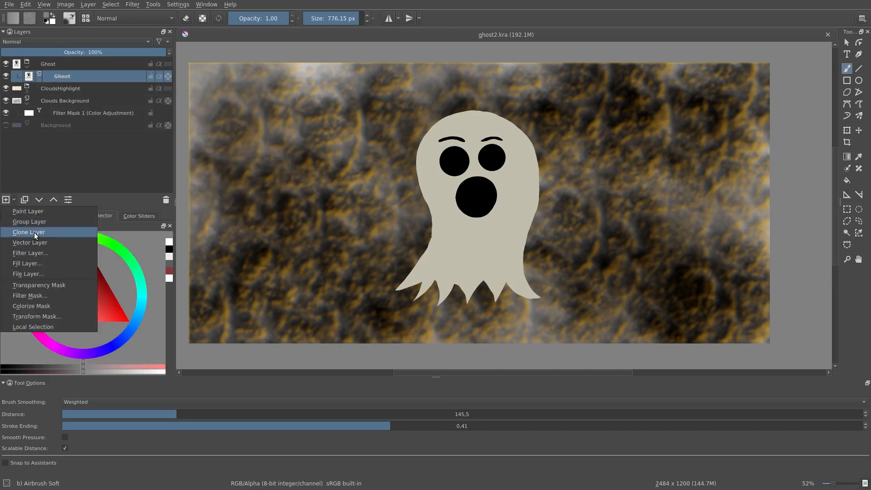
click(28, 232)
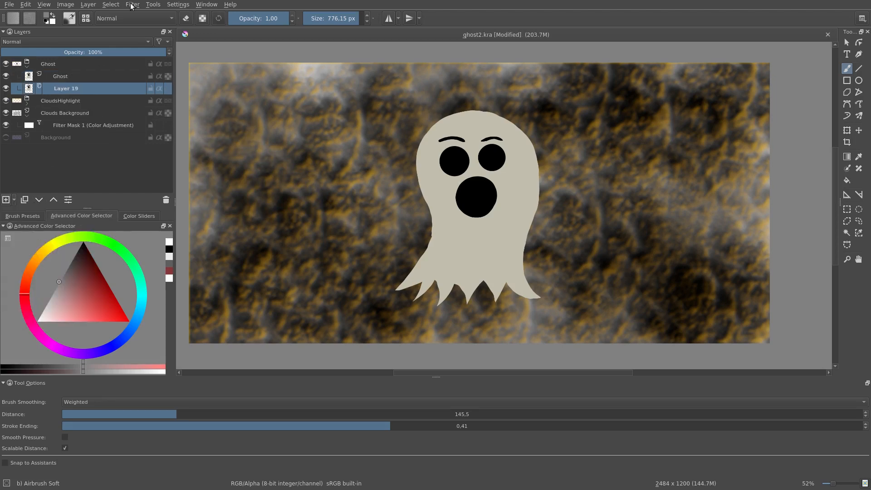
Add a 25 px Blur filter layer above the ghost clone.
click(6, 199)
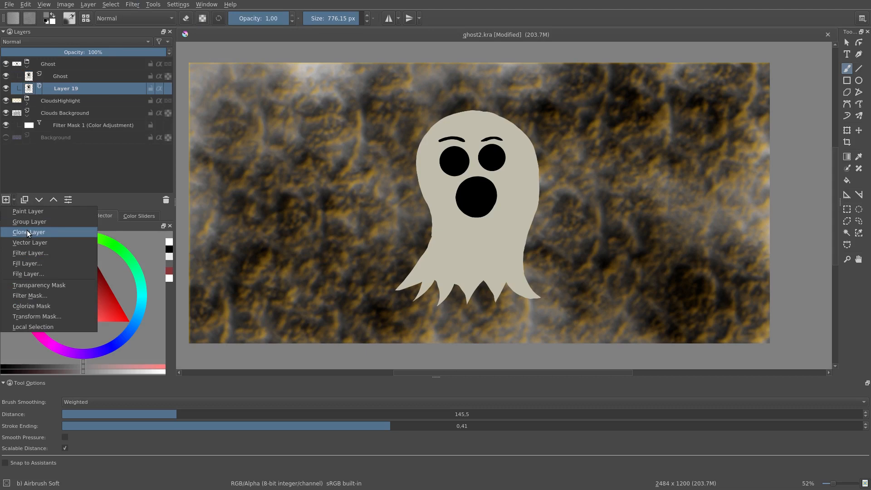
mouse_move(30, 253)
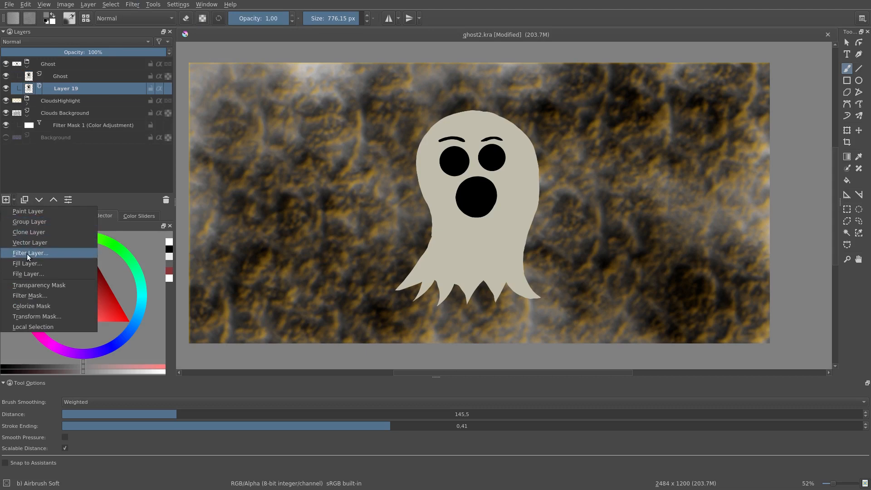
click(30, 252)
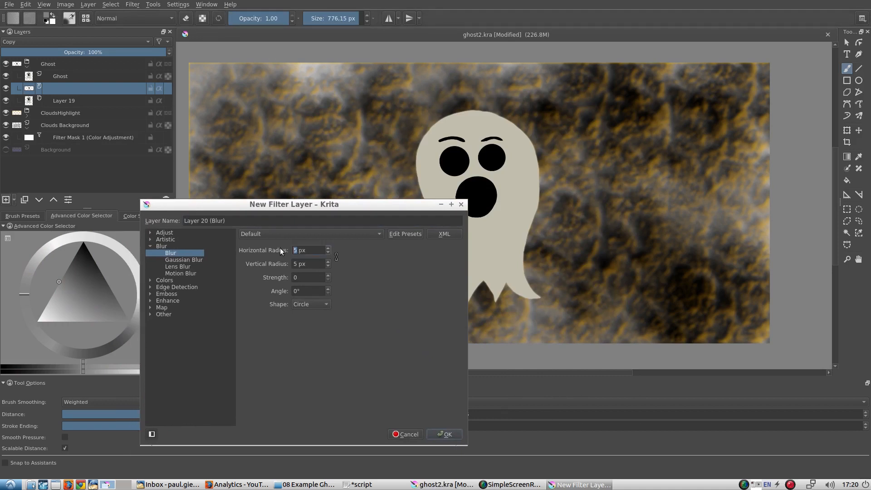
text(25)
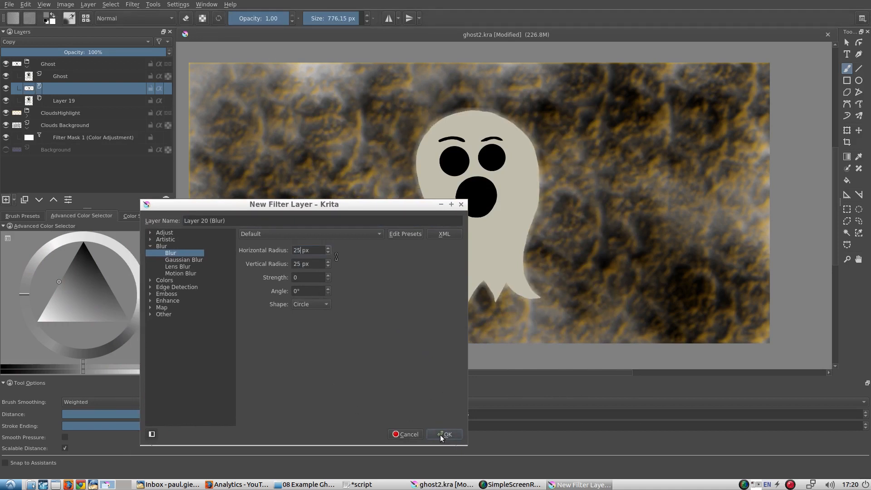
click(444, 434)
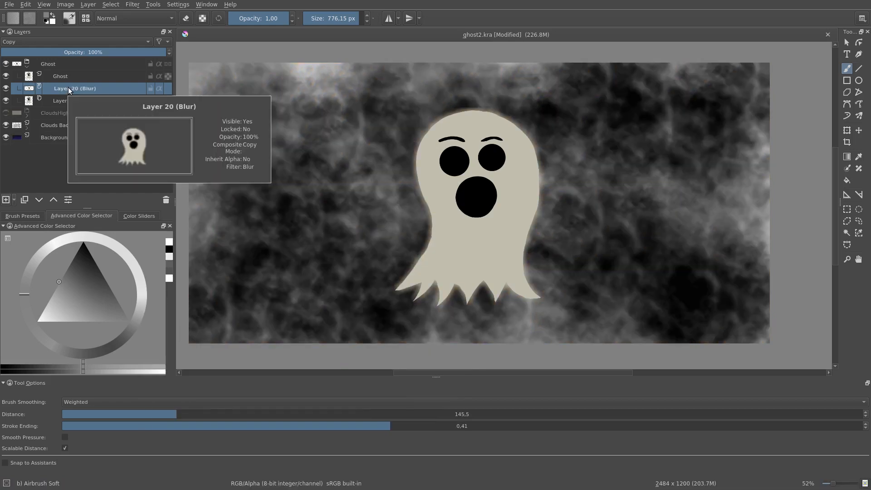
Add a colourised HSV/HSL Adjustment layer with hue 102, saturation 100, lightness 22.
click(13, 200)
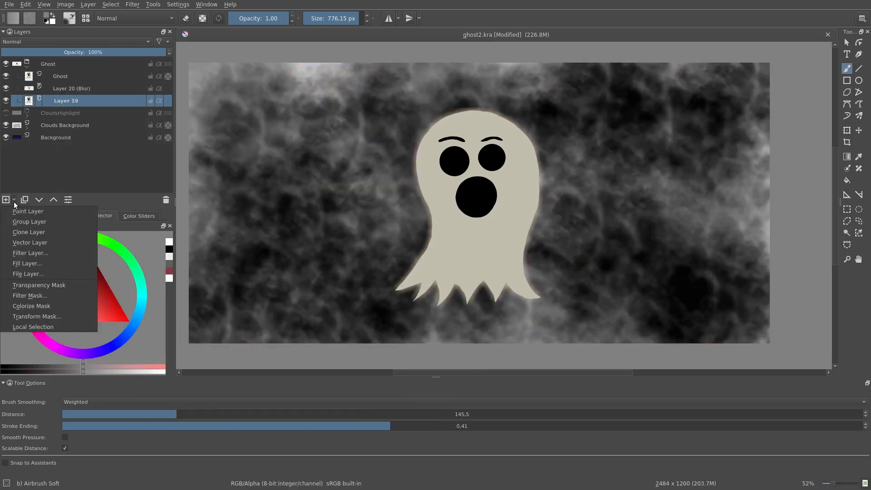
mouse_move(30, 243)
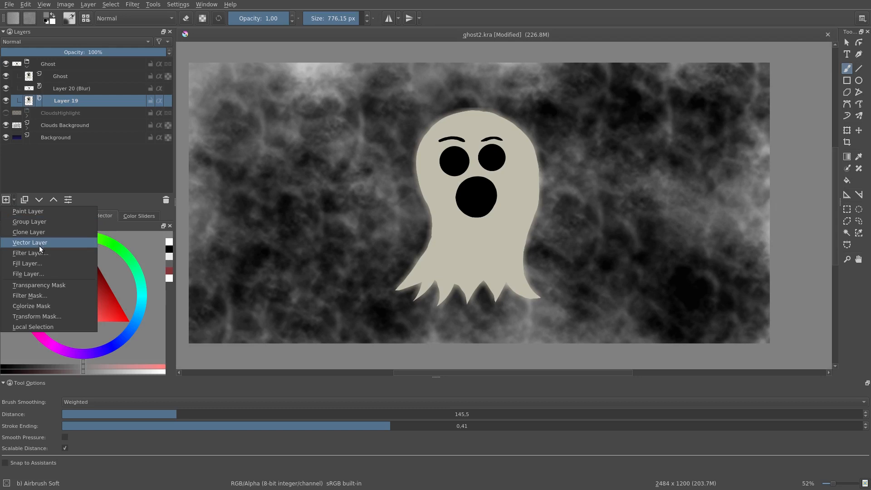
click(105, 200)
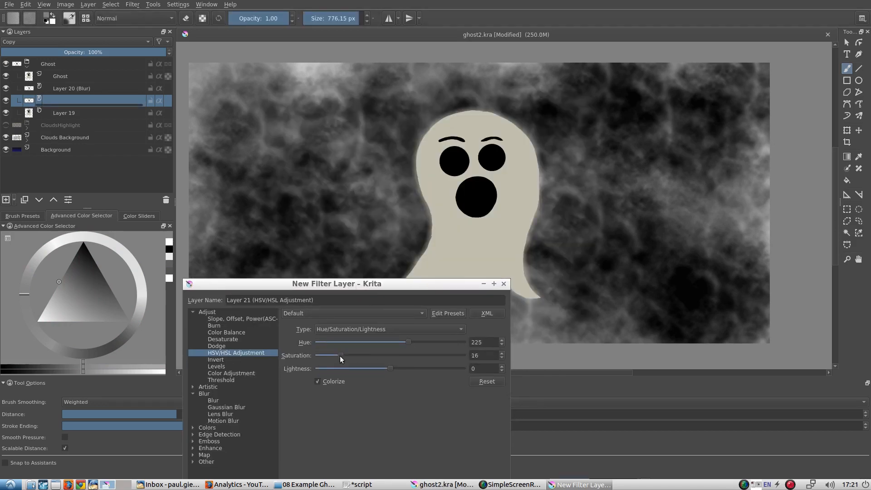
drag(315, 368, 419, 368)
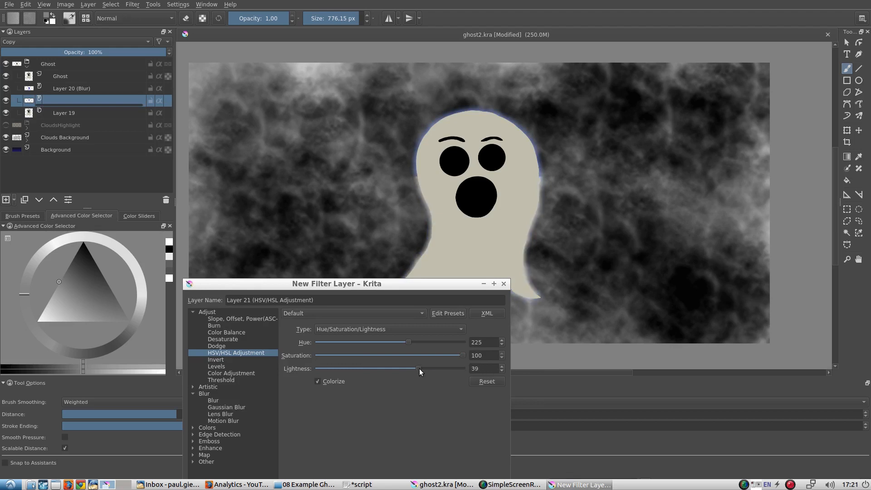
drag(410, 342, 458, 341)
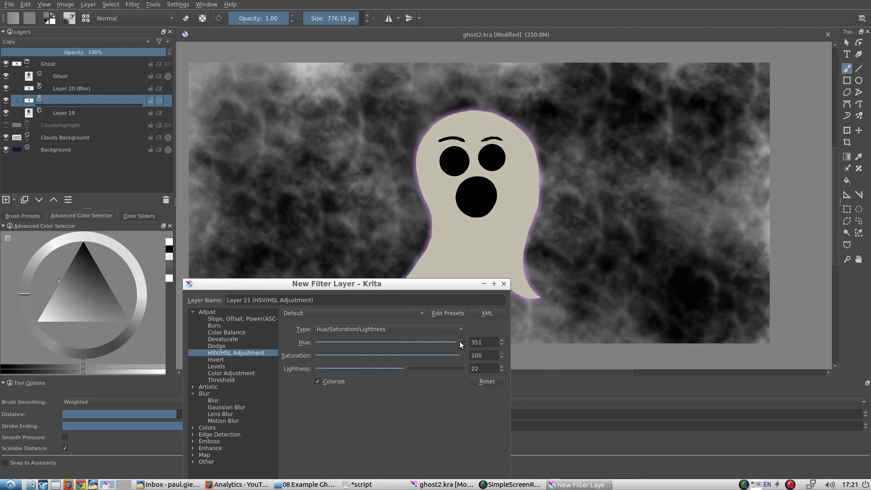
drag(459, 341, 360, 342)
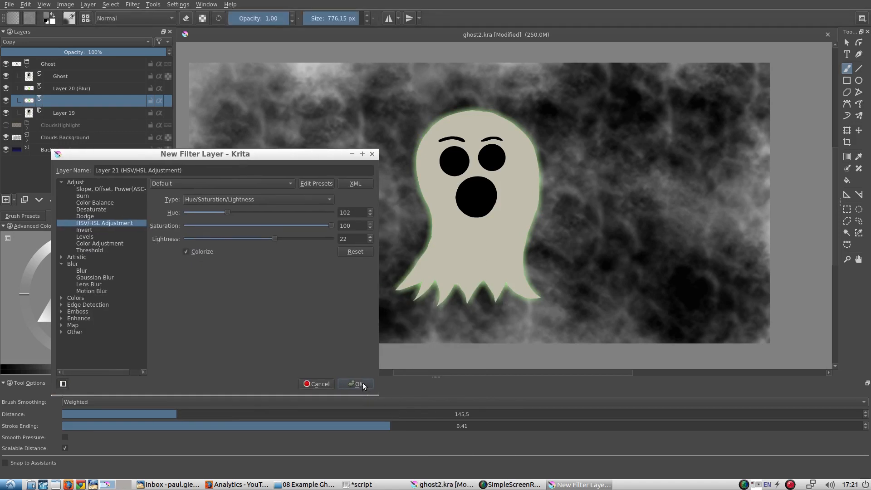
click(357, 384)
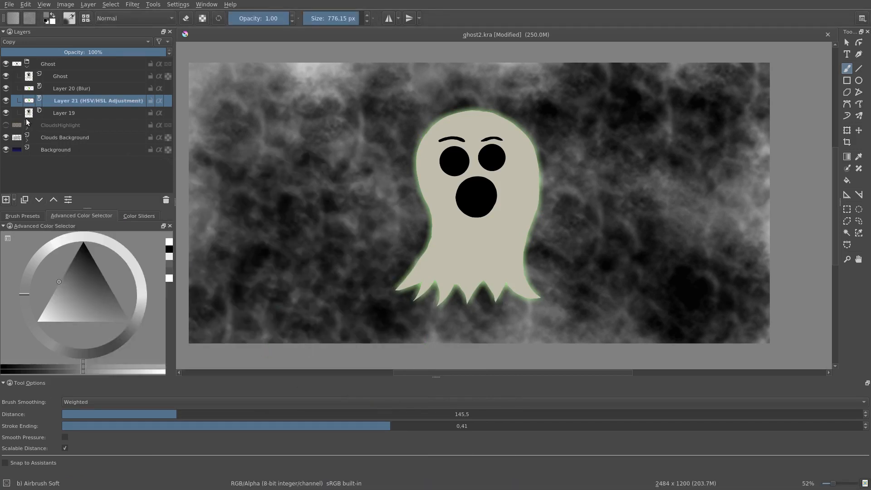
Rename a glow layer, give Ghost a black transparency mask, and open Clone's options.
double_click(64, 113)
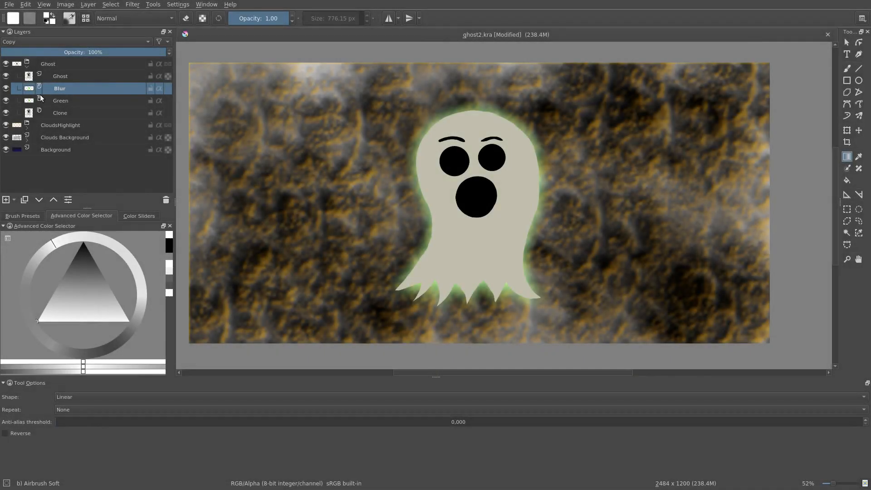
right_click(59, 89)
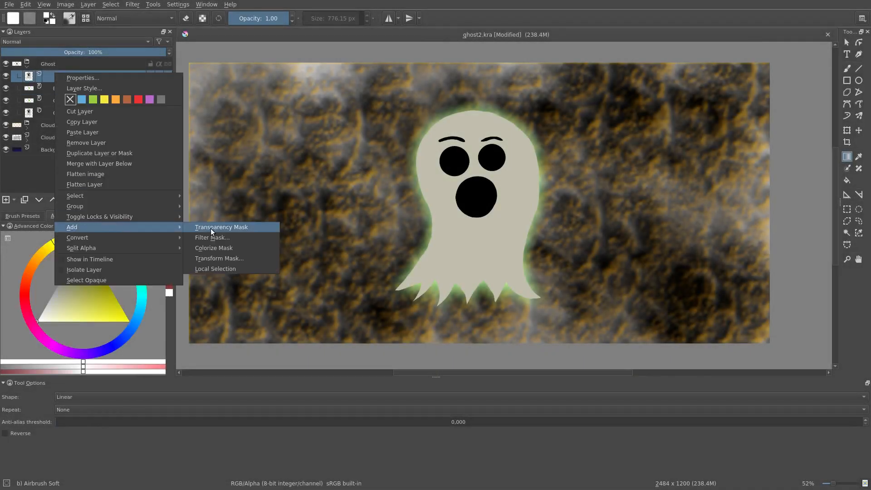
click(221, 227)
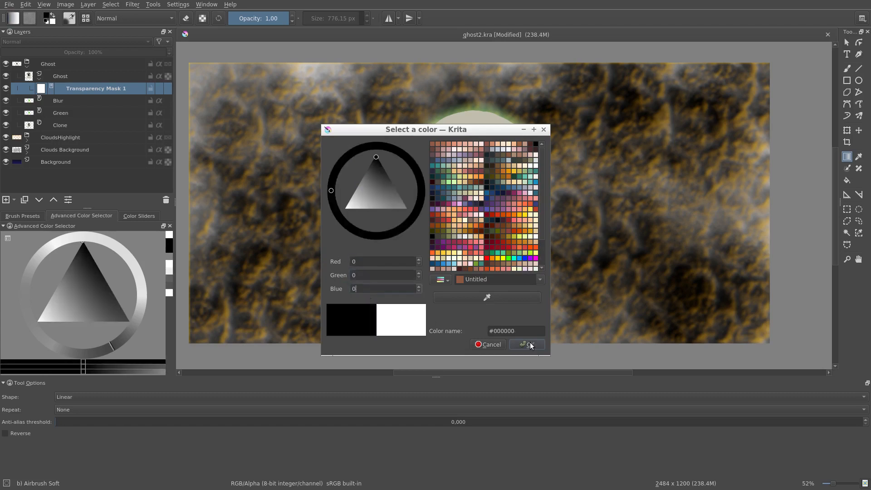
click(525, 345)
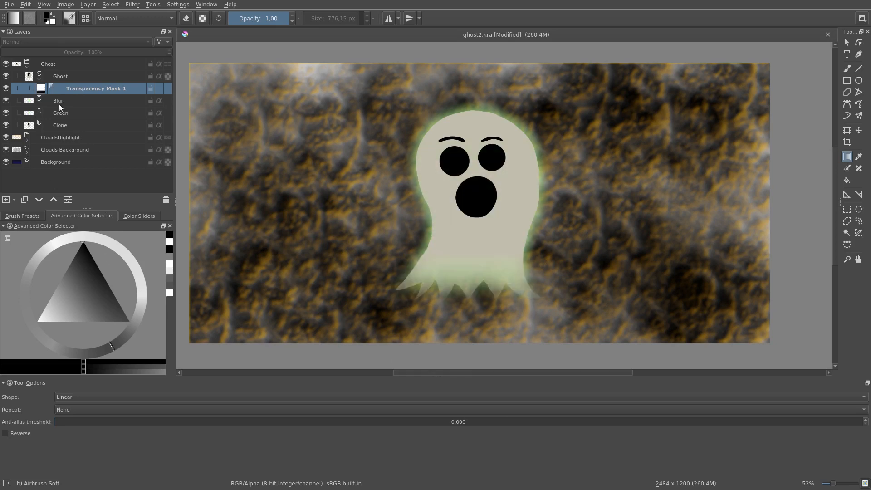
right_click(59, 125)
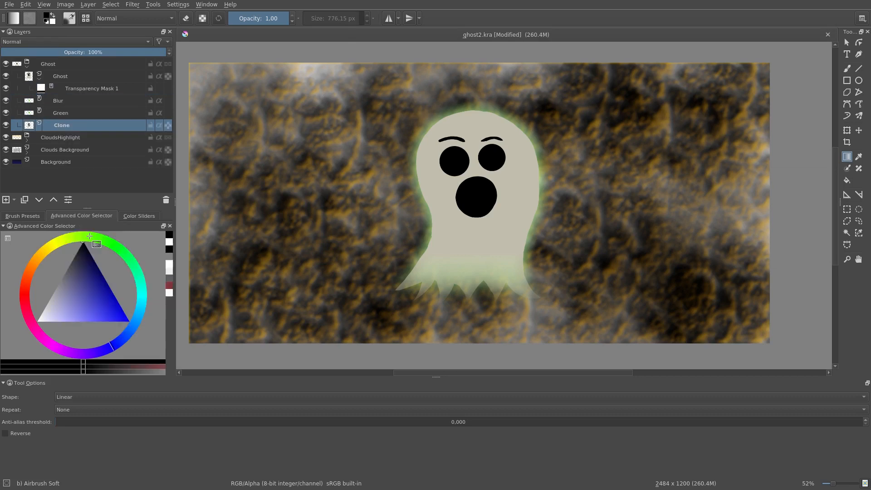
mouse_move(61, 125)
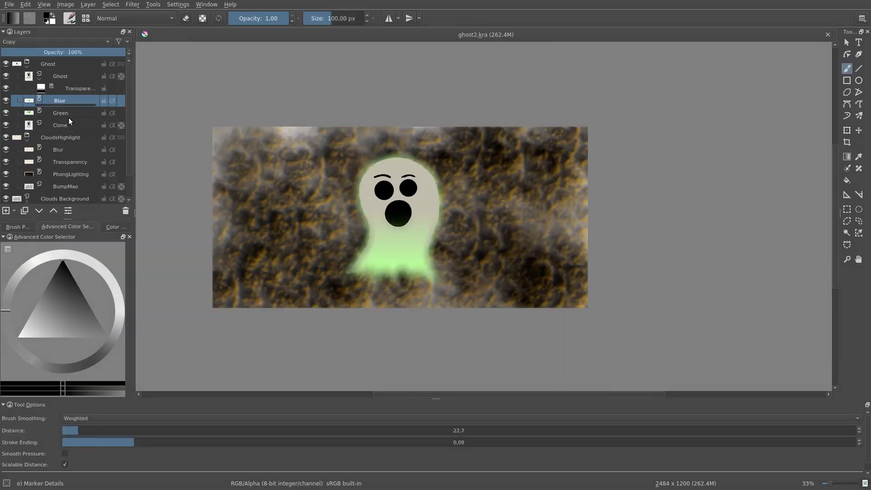
Open the ghost blur layer's options, then select the Clouds Background layer.
right_click(60, 113)
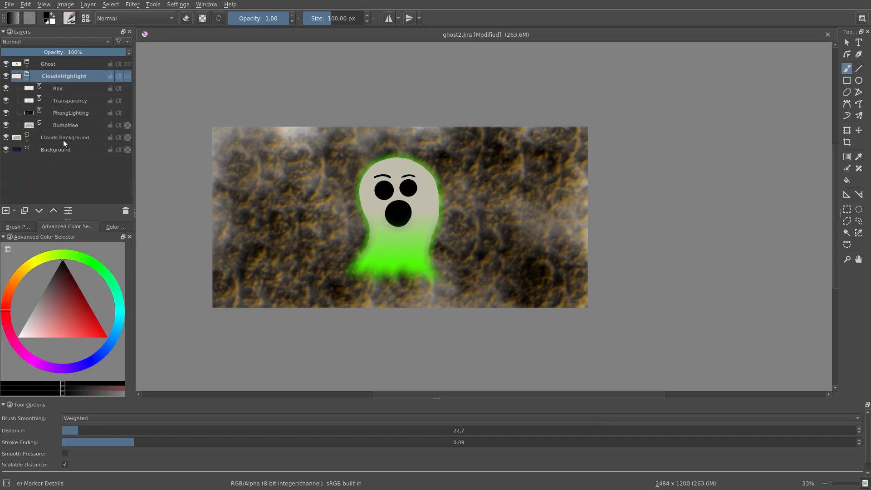
click(65, 137)
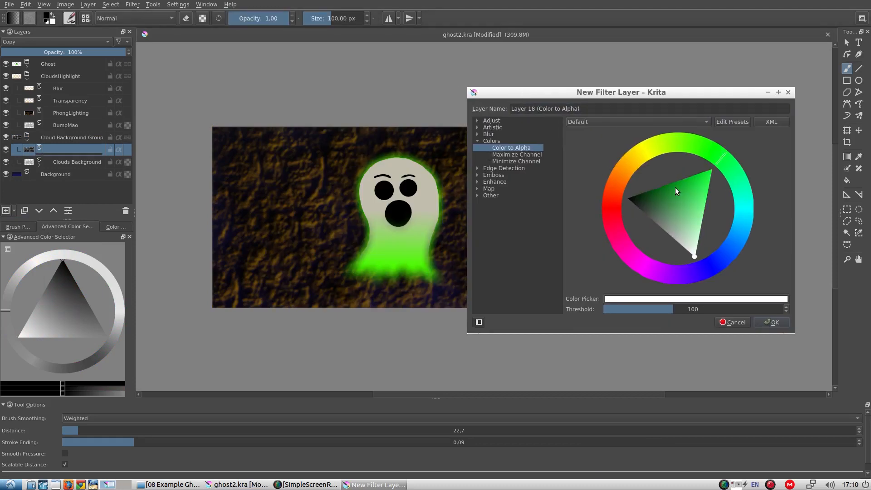
Apply Color to Alpha with a dark green colour and rename the layer 'Filter'.
click(681, 180)
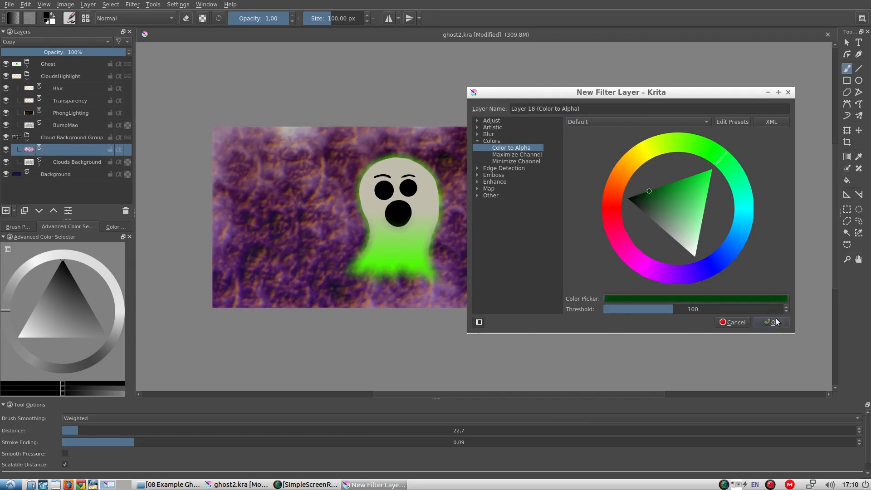
click(772, 322)
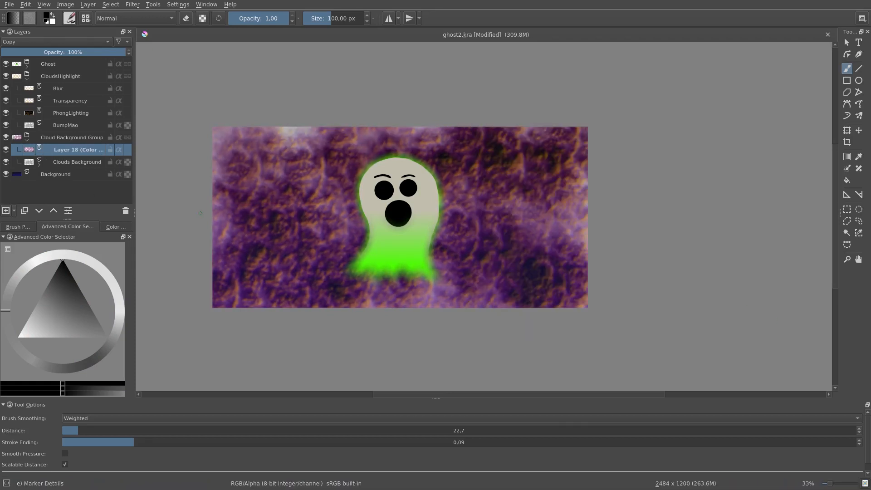
double_click(77, 150)
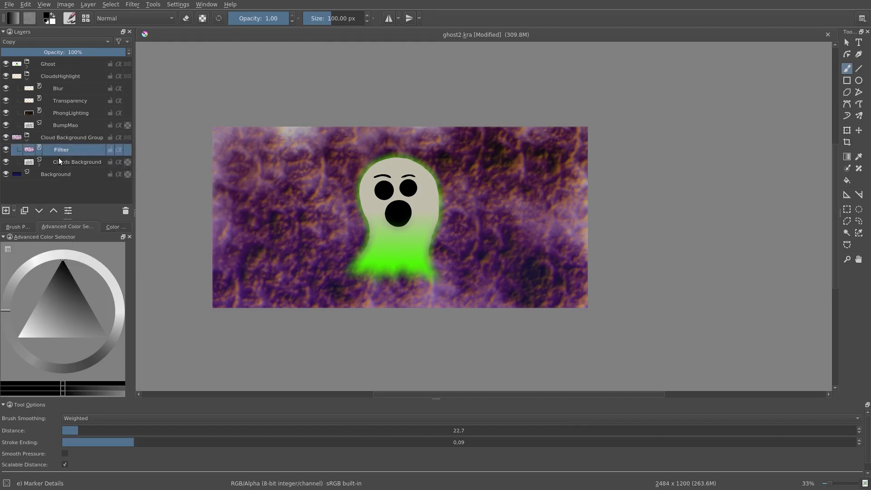